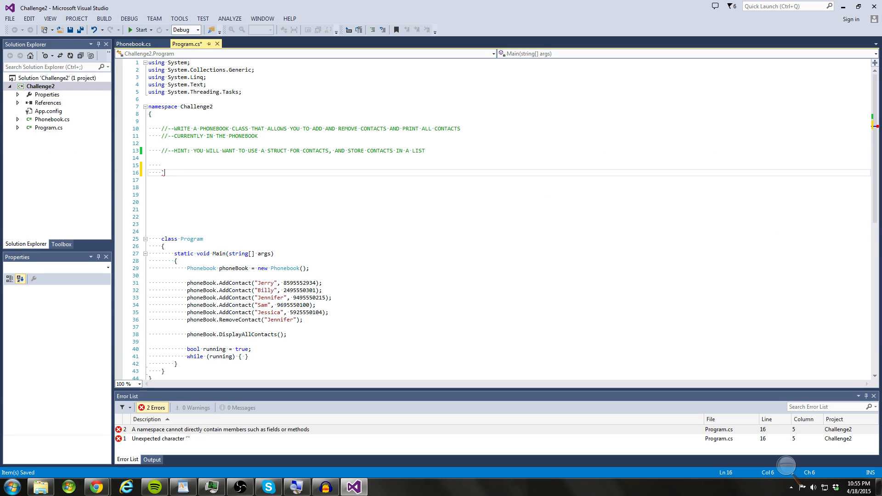
- Review Main in Program.cs: the list hint, the AddContact calls and the RemoveContact call for Jennifer
key(Backspace)
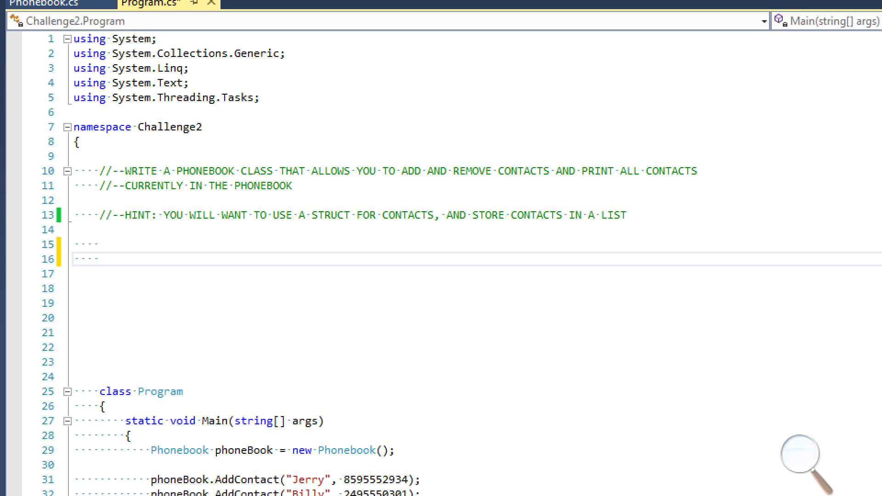
click(99, 260)
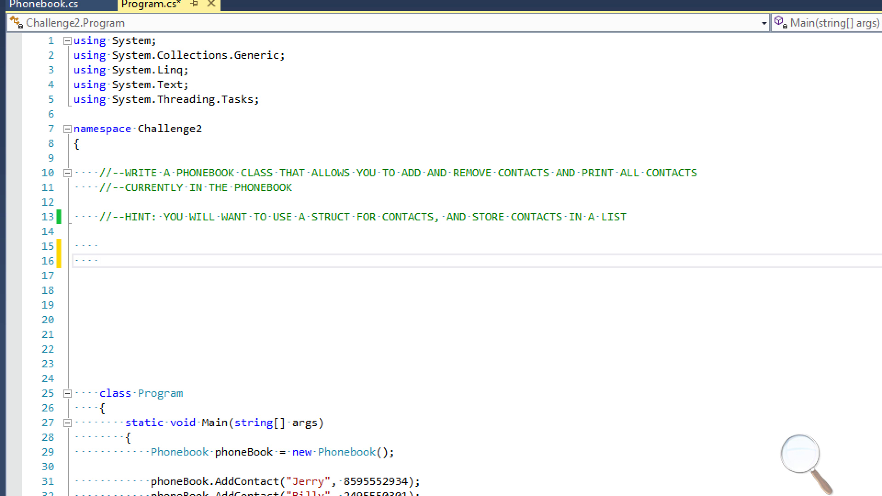
drag(169, 216, 432, 217)
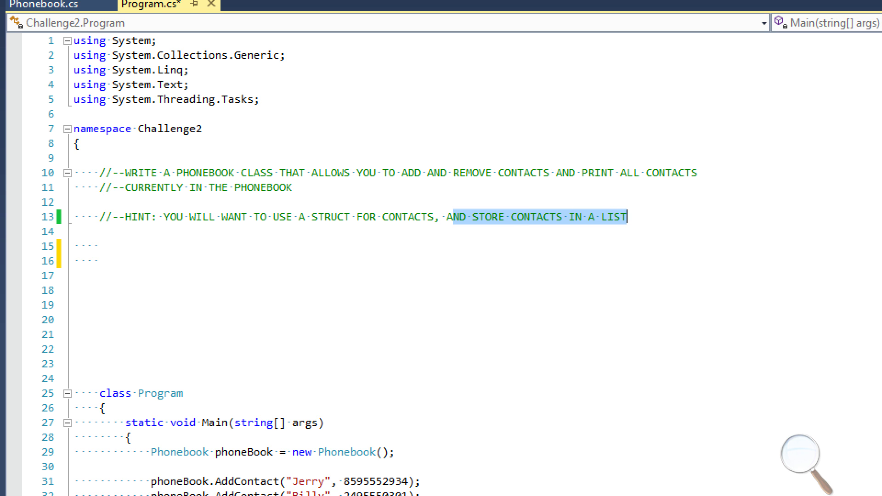
scroll(down, 3)
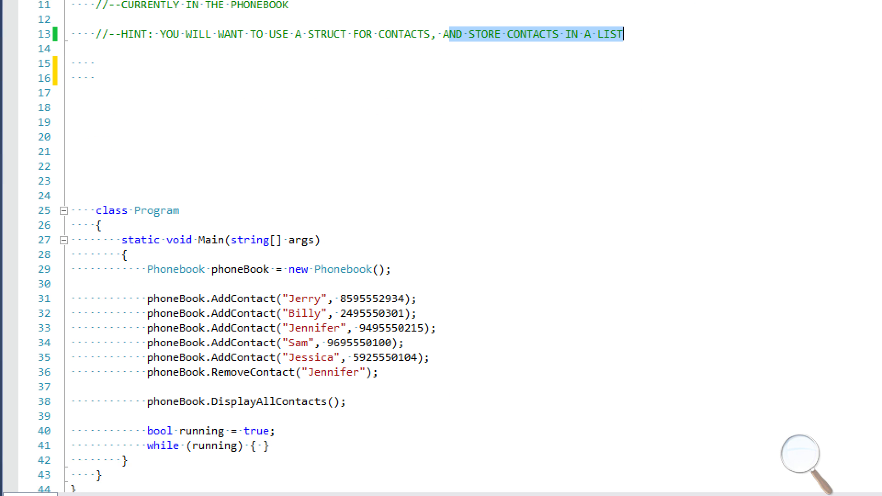
scroll(down, 3)
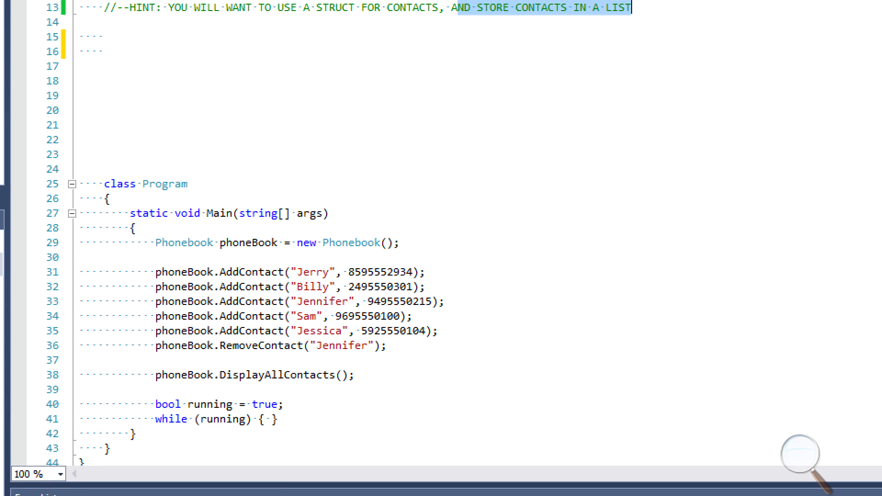
drag(200, 301, 386, 346)
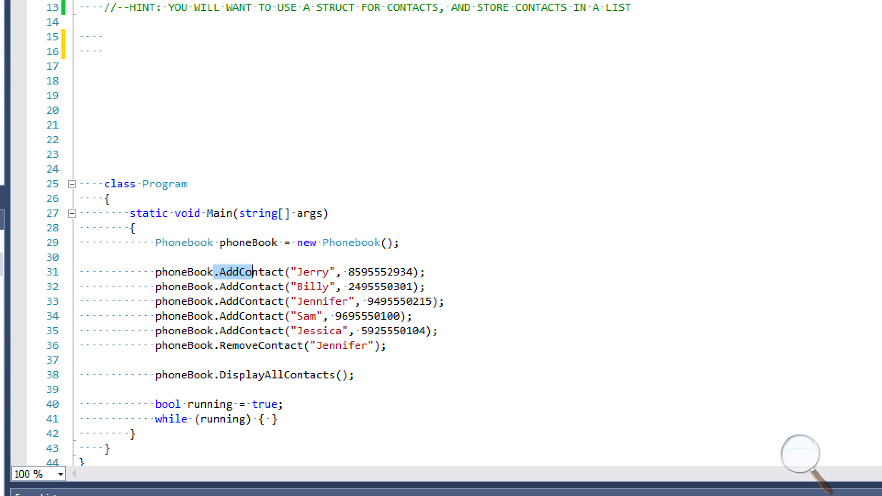
double_click(249, 271)
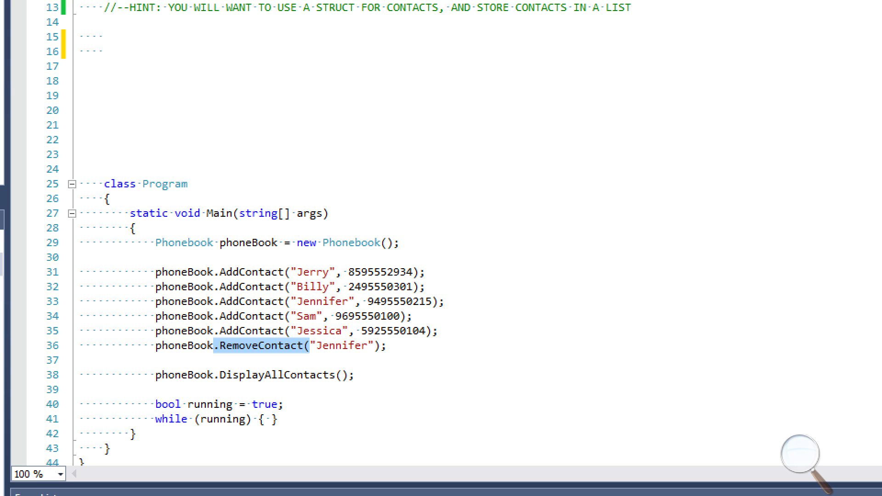
click(353, 374)
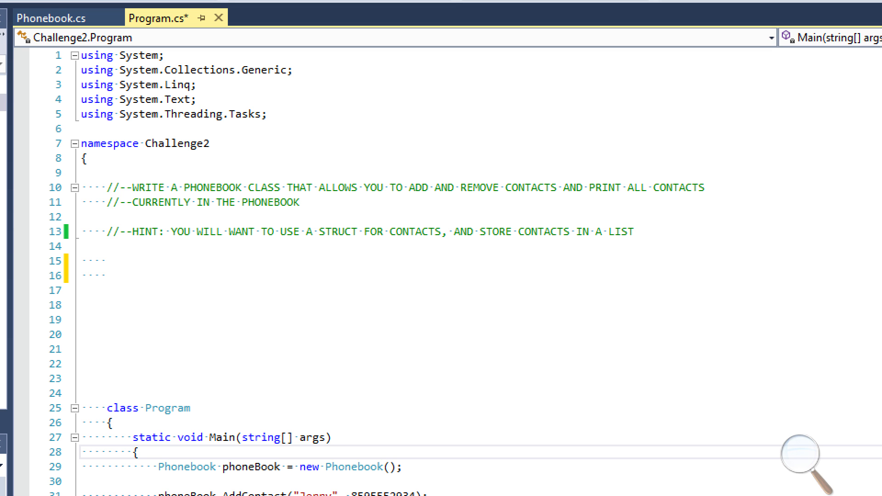
click(139, 452)
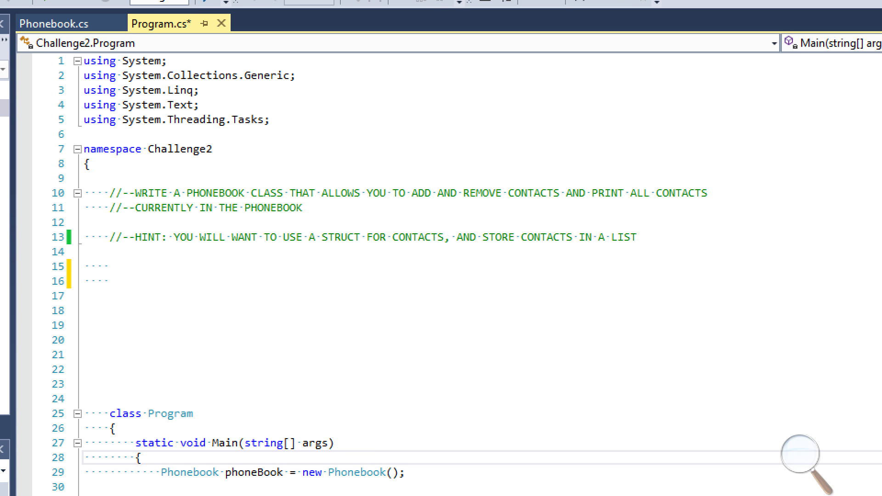
- Review the Contact struct's constructor and name field, then the Phonebook class below it
click(56, 22)
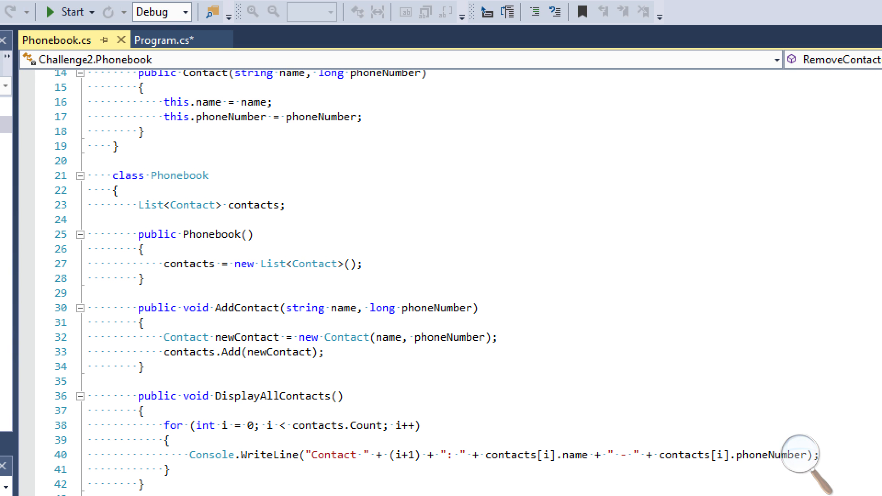
scroll(up, 3)
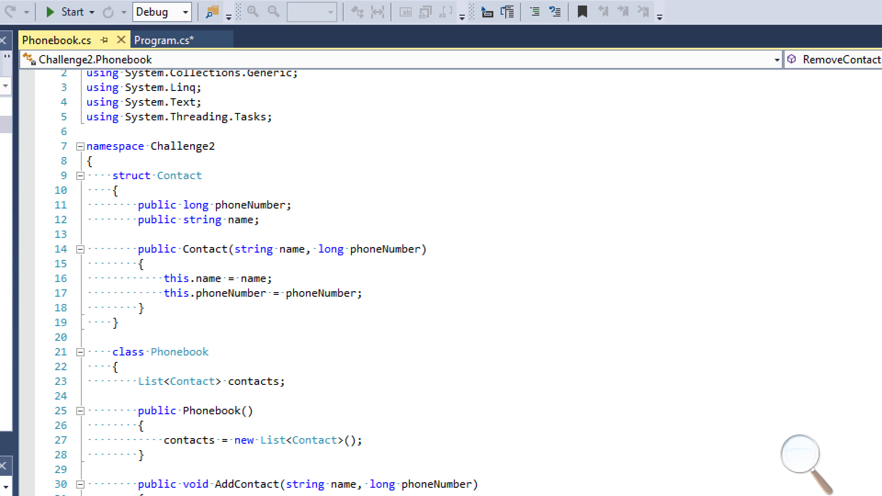
drag(138, 205, 243, 220)
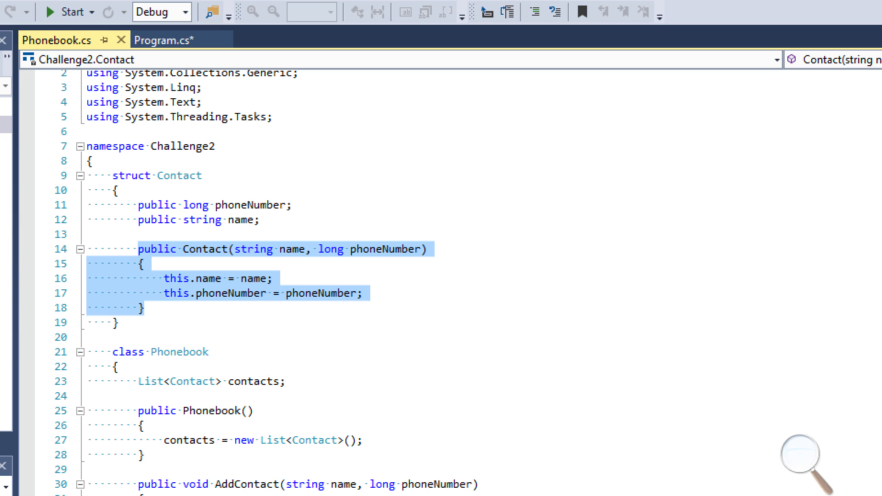
mouse_move(254, 249)
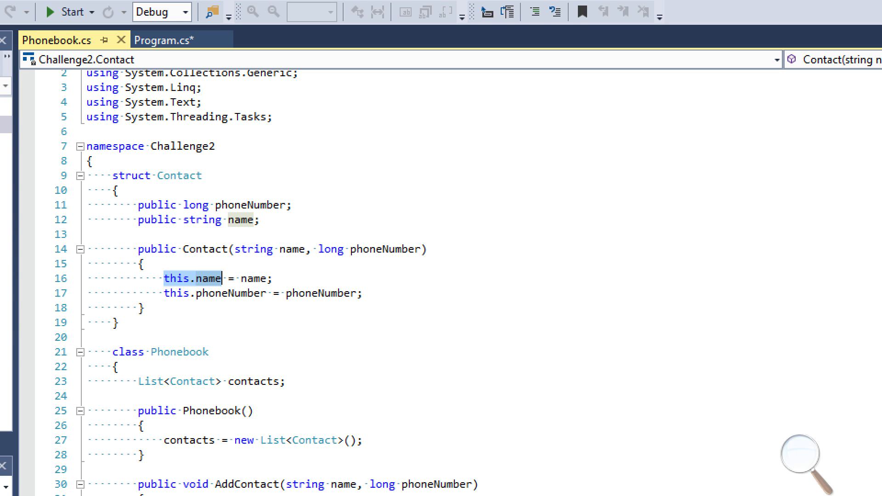
click(242, 219)
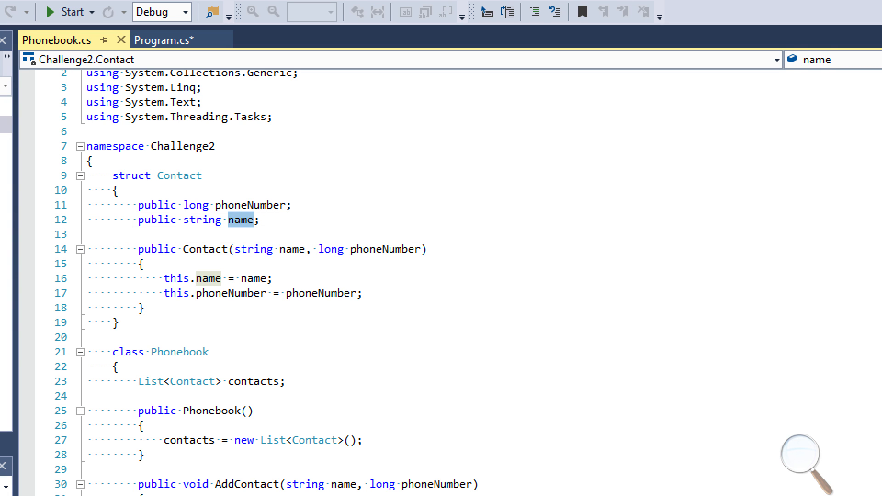
mouse_move(210, 278)
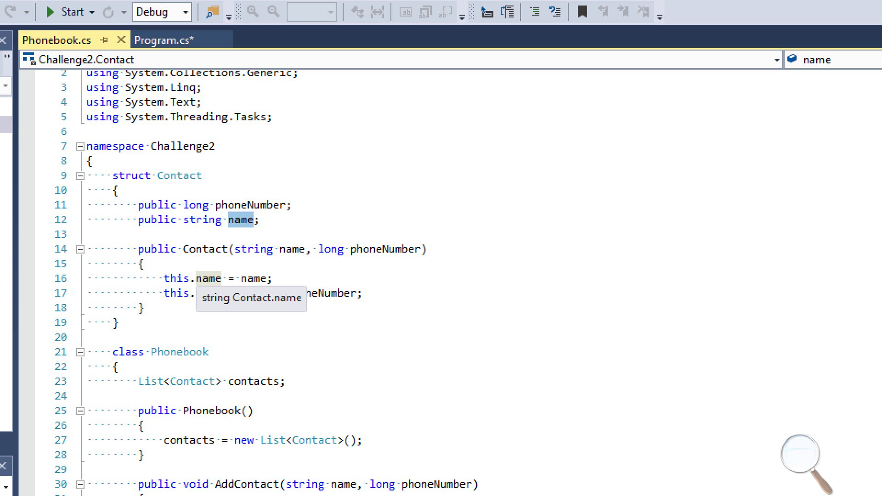
scroll(down, 3)
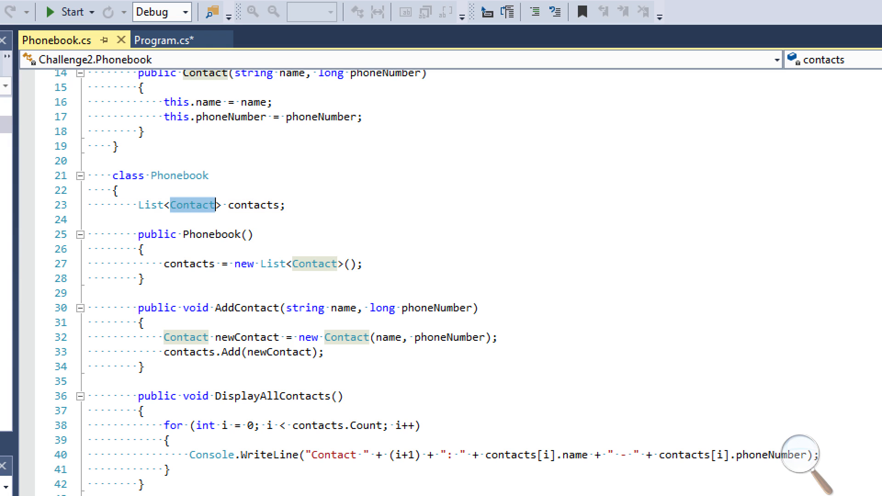
click(253, 205)
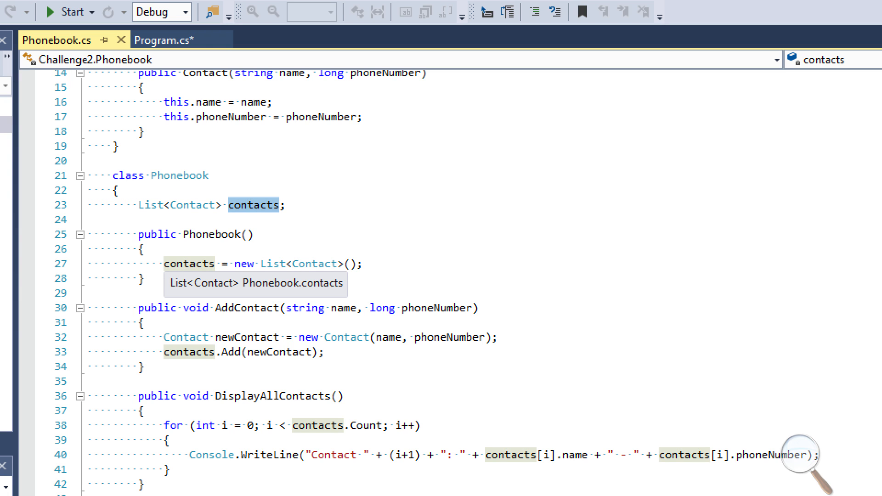
drag(166, 263, 255, 264)
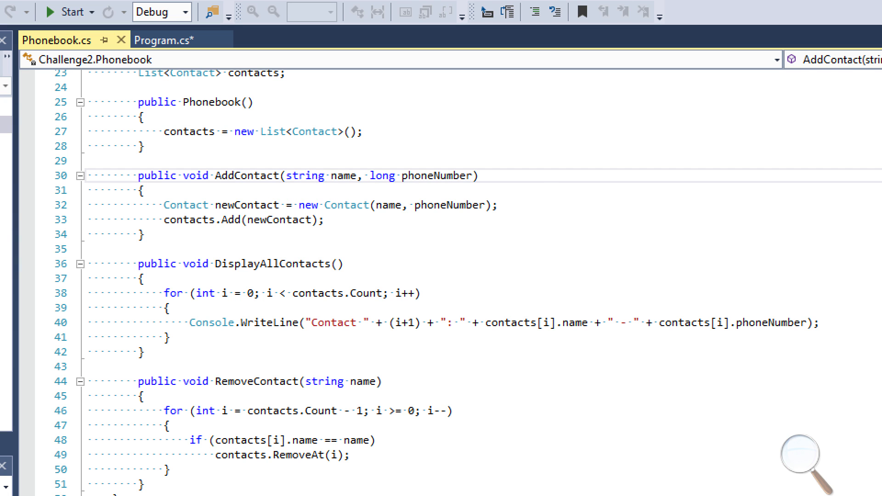
click(397, 174)
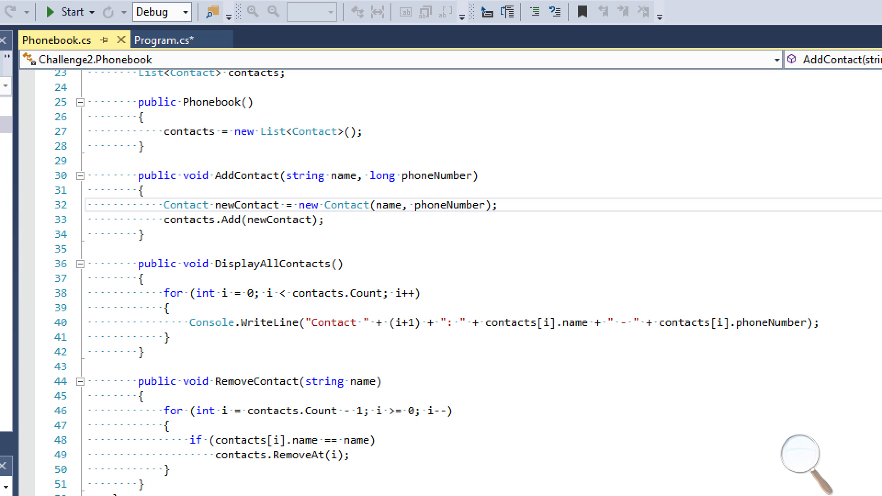
drag(315, 204, 497, 204)
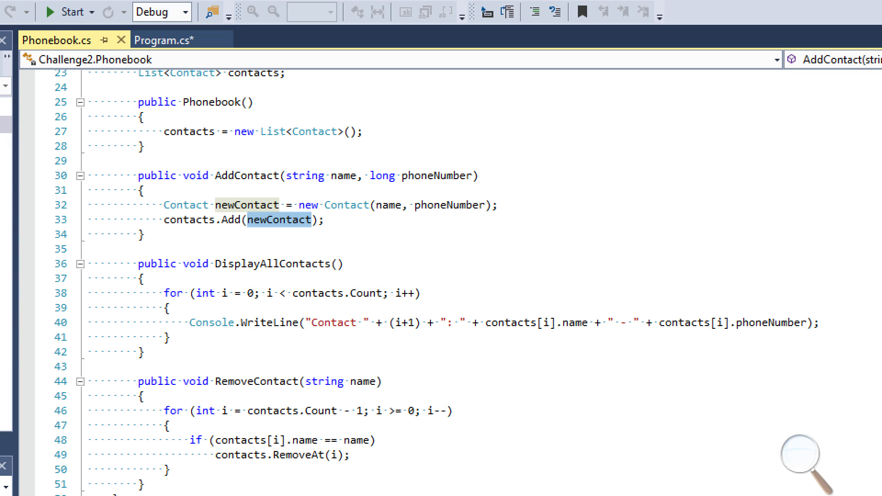
drag(147, 190, 141, 234)
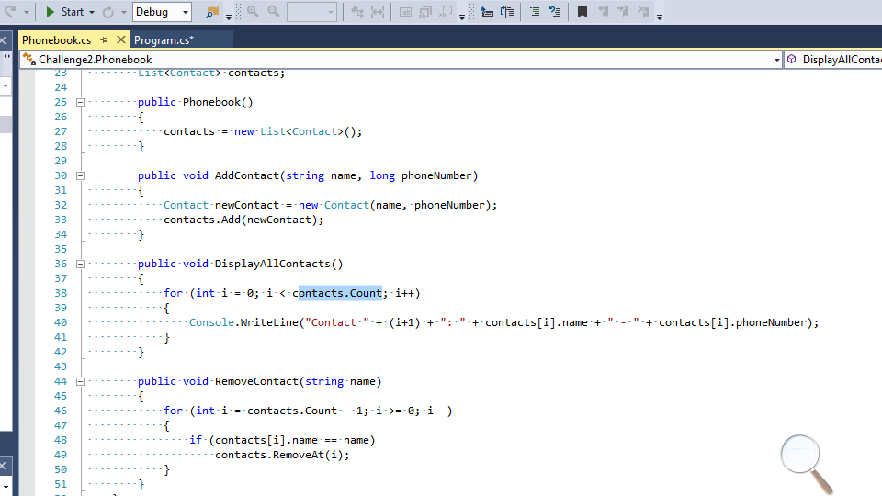
mouse_move(211, 322)
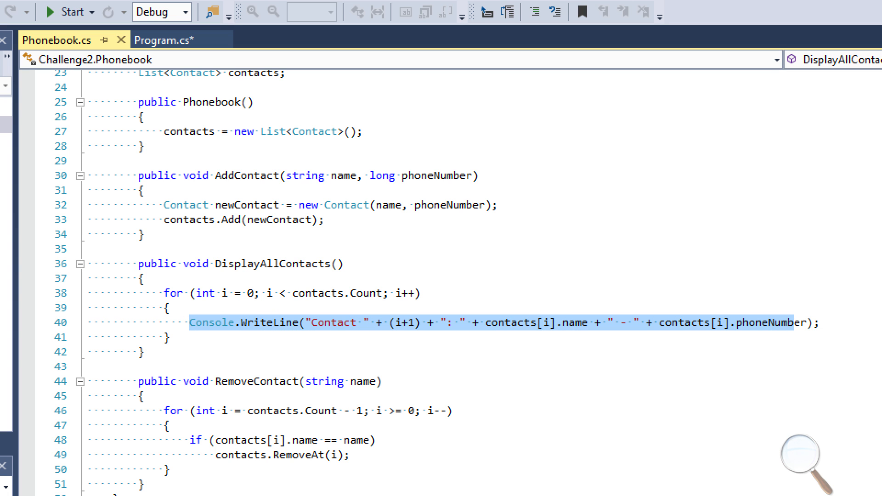
scroll(down, 3)
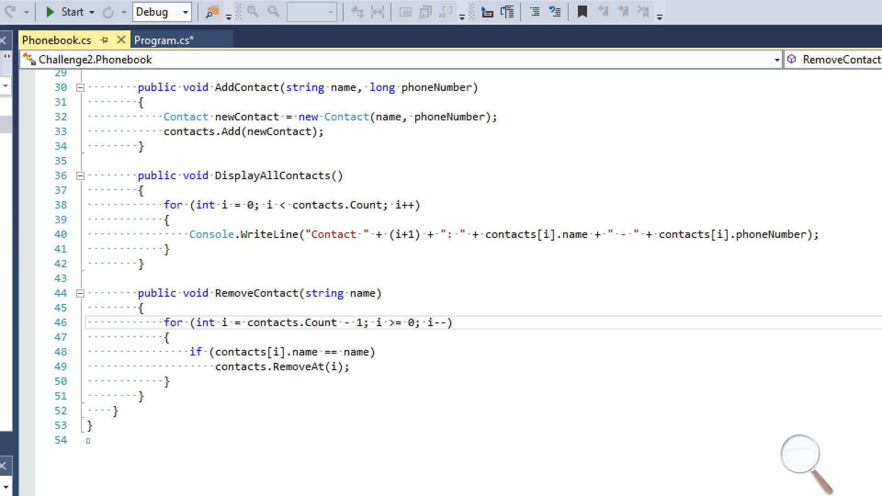
- Insert the comment //0, 1, 2, 3 on a new line after RemoveContact's opening brace
drag(194, 322, 247, 322)
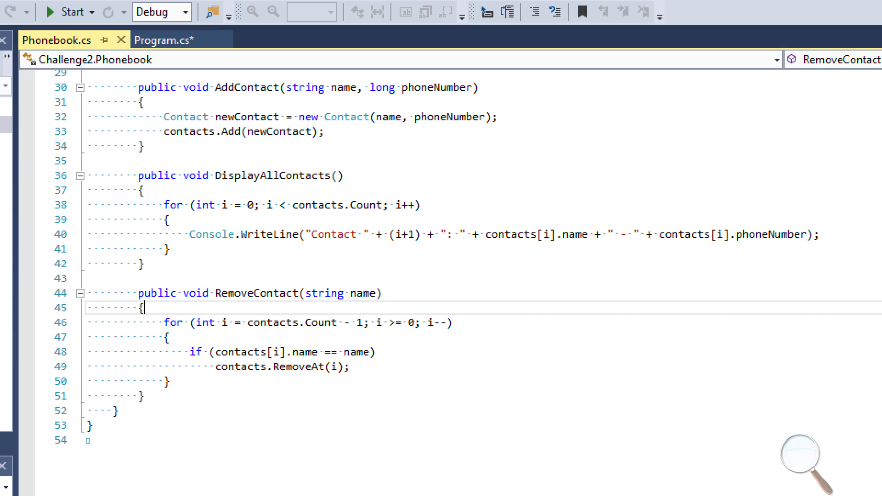
double_click(260, 322)
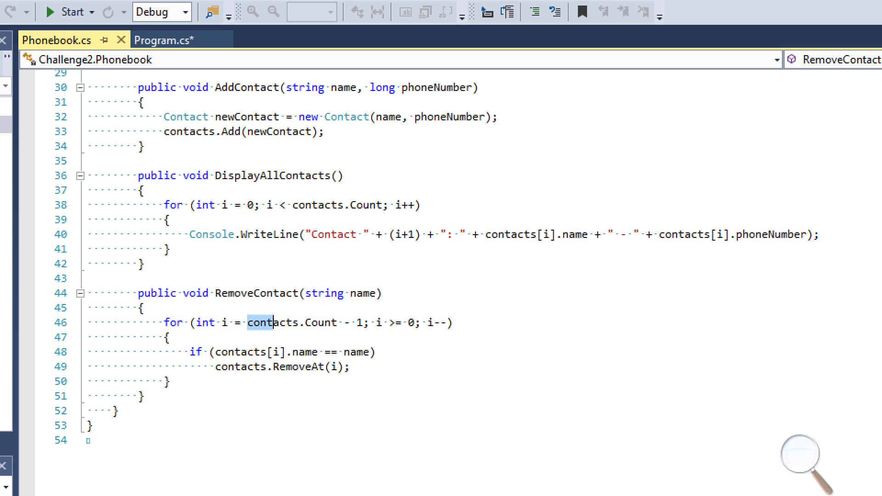
click(276, 352)
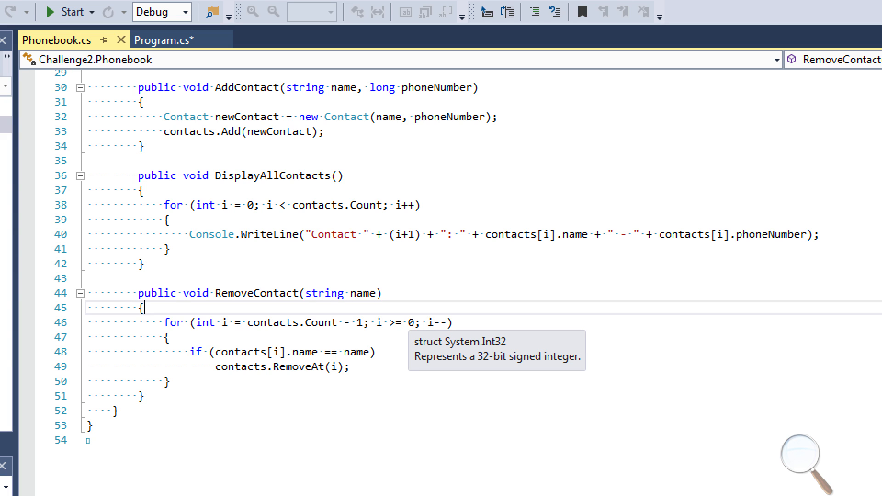
key(enter)
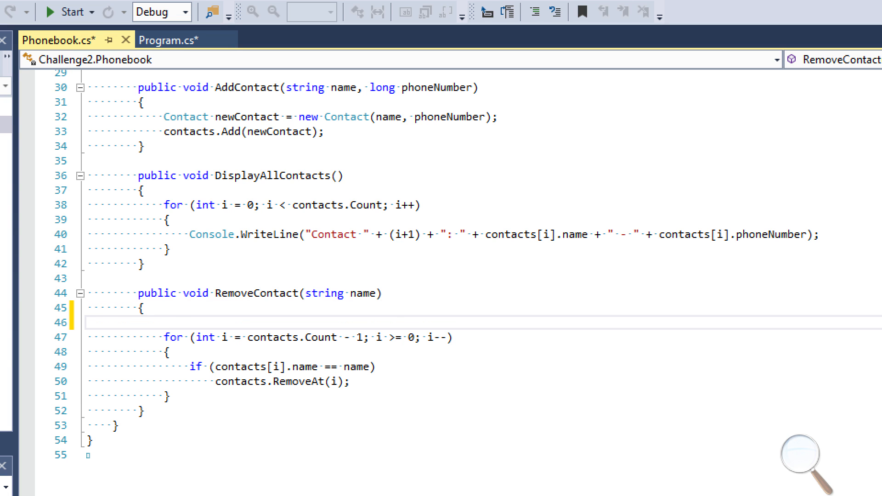
text(//0,)
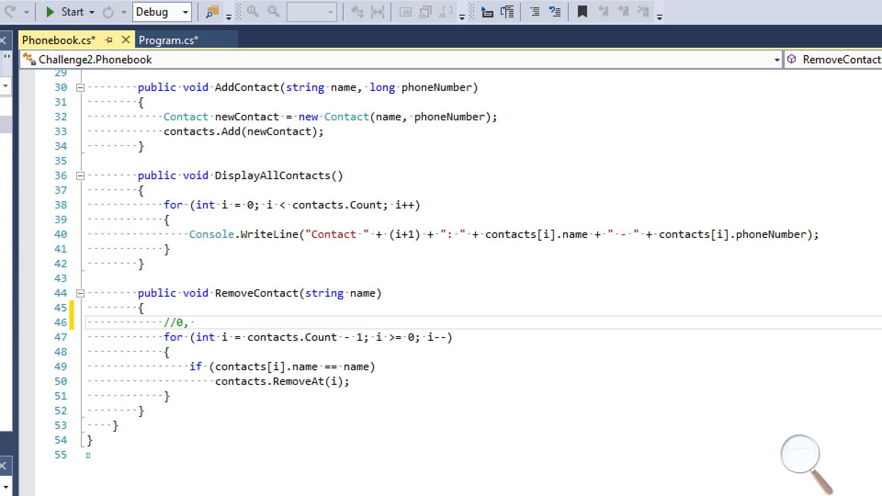
text(1, 2, 3)
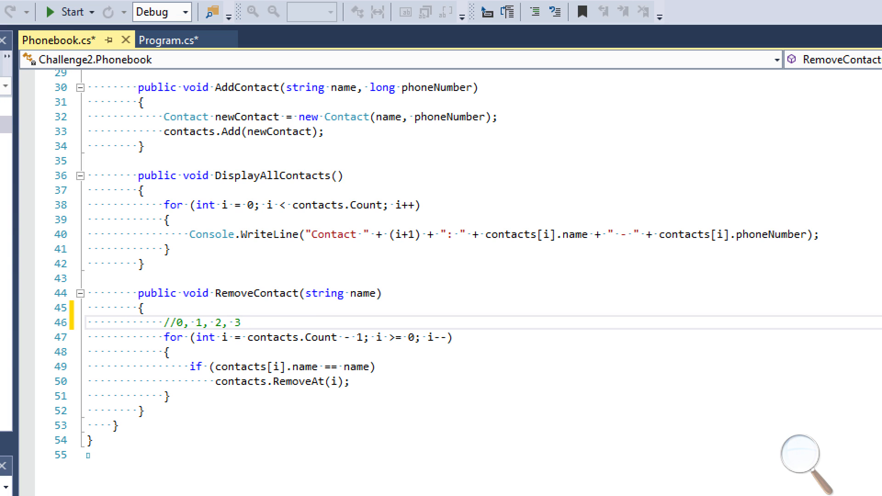
double_click(179, 323)
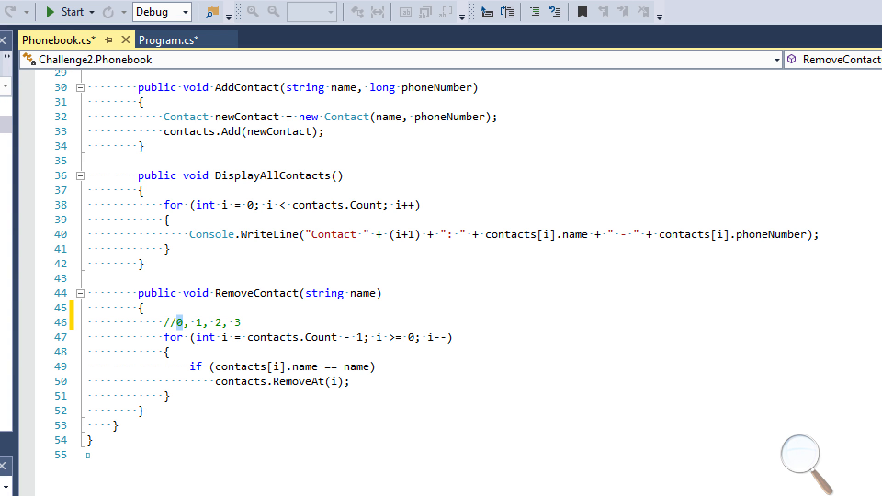
click(180, 322)
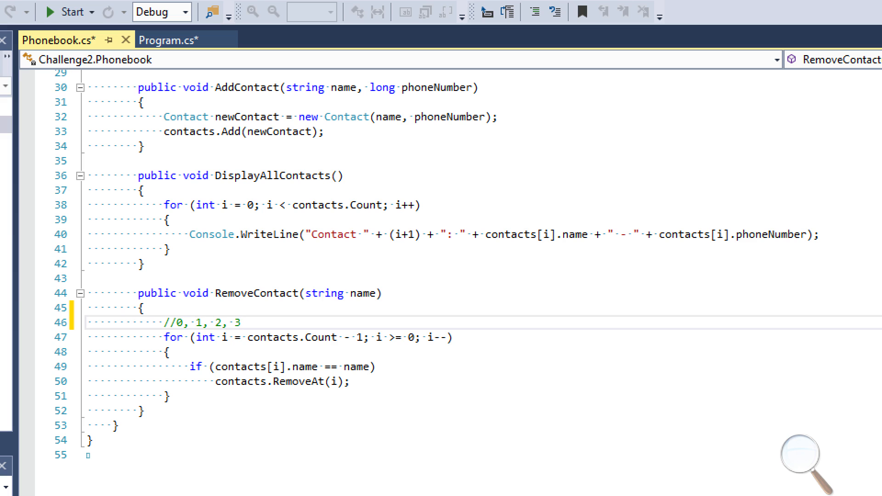
- Delete the //0, 1, 2, 3 comment while reviewing the for-loop header
drag(164, 322, 240, 322)
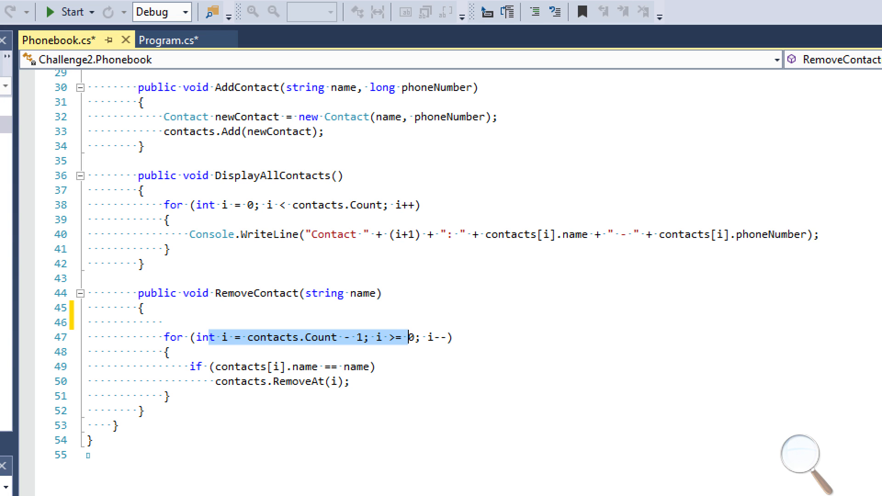
double_click(319, 337)
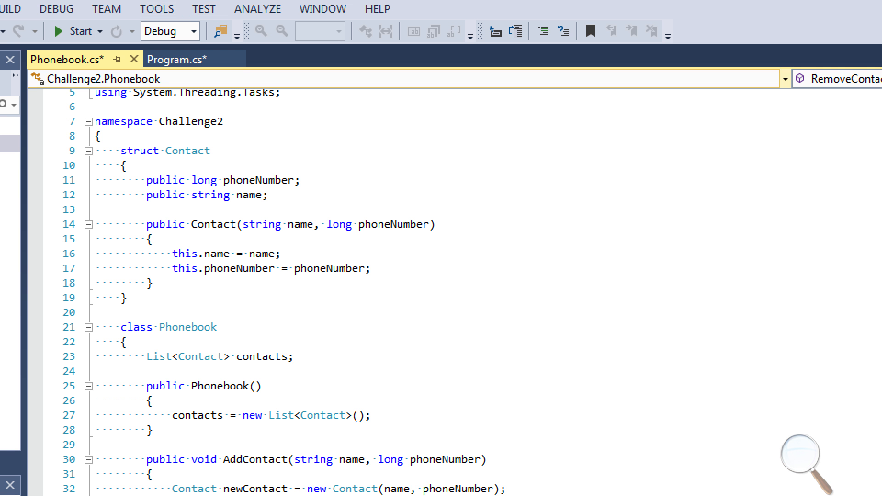
- Start Program.cs so the console lists Jerry, Billy, Sam and Jessica
click(176, 59)
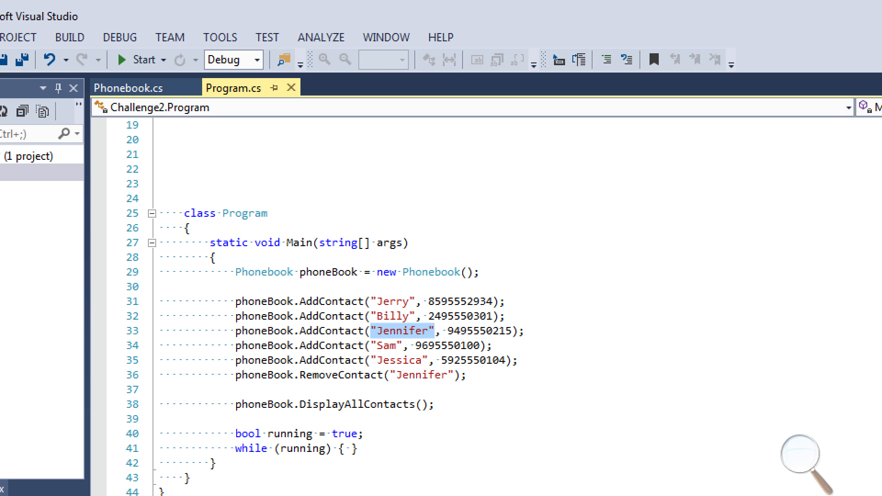
click(119, 59)
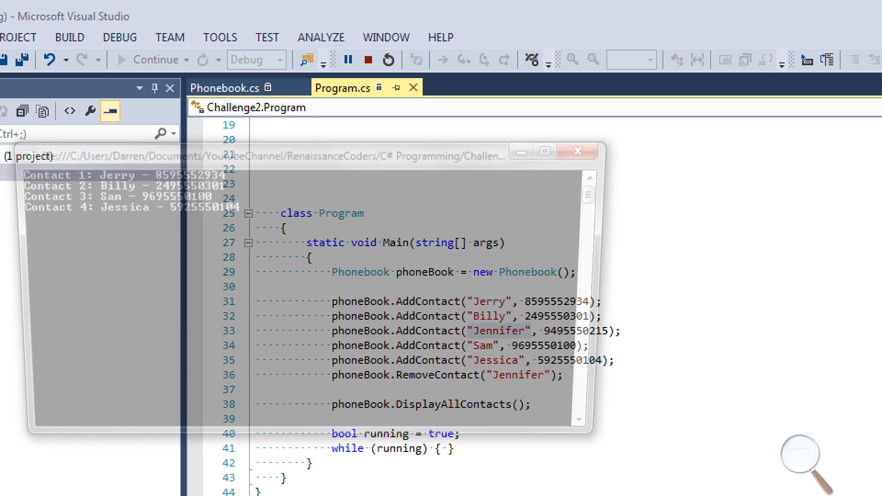